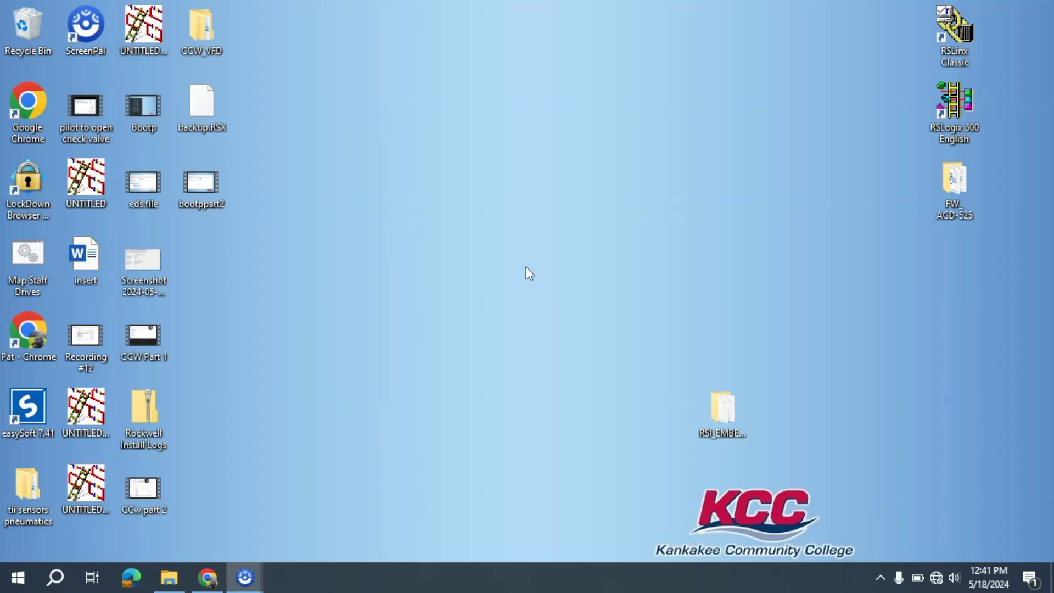
Step: Launch RSLinx Classic from its desktop shortcut
{"action": "left_click", "coordinate": [957, 27]}
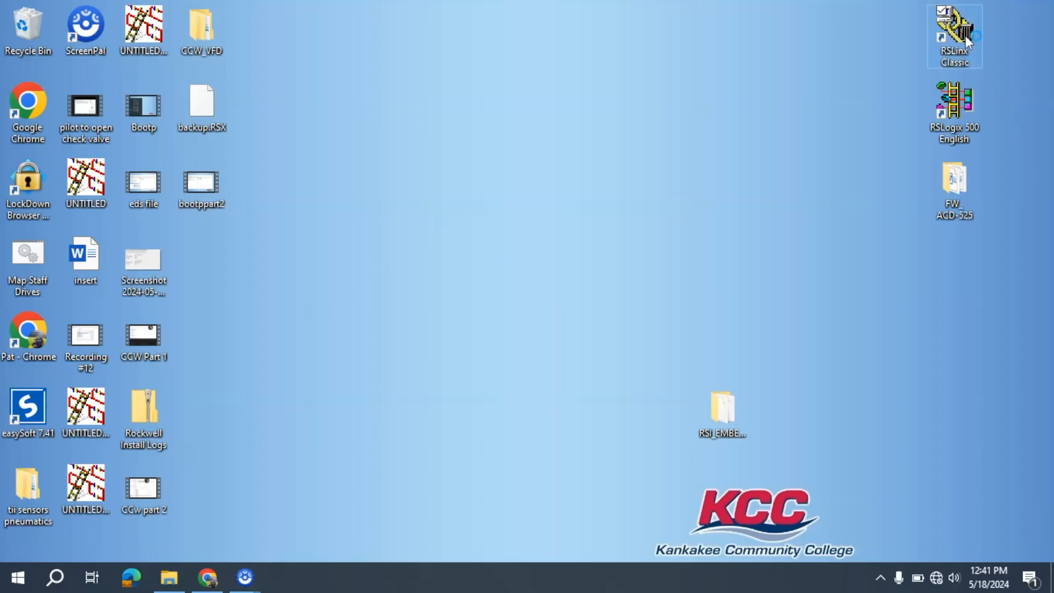
{"action": "double_click", "coordinate": [955, 27]}
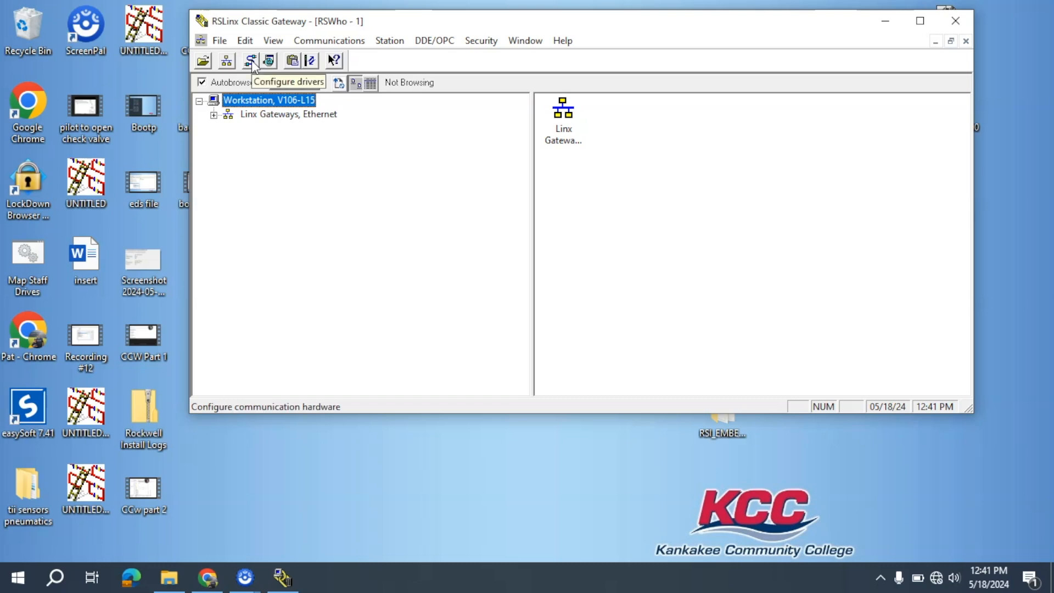
Step: In Configure Drivers, add a new EtherNet/IP Driver and begin naming it 'K...'
{"action": "left_click", "coordinate": [251, 61]}
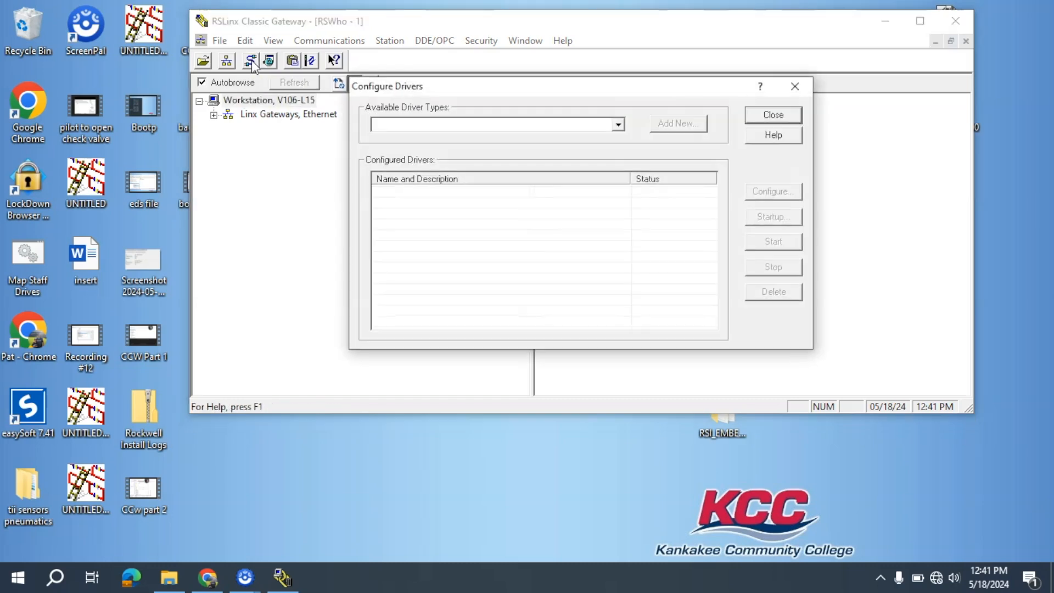
{"action": "left_click", "coordinate": [618, 124]}
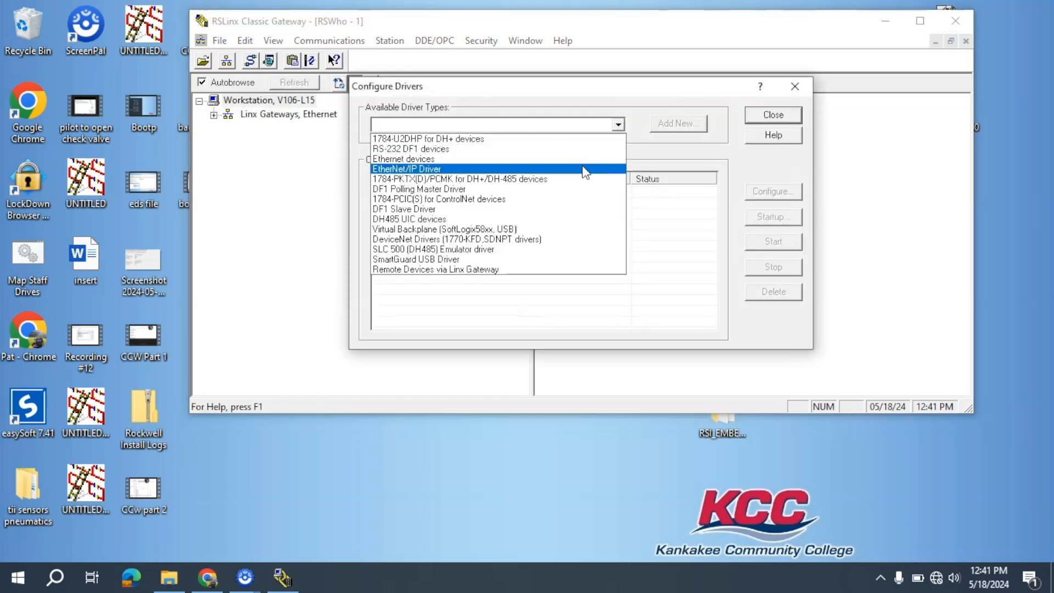
{"action": "left_click", "coordinate": [407, 169]}
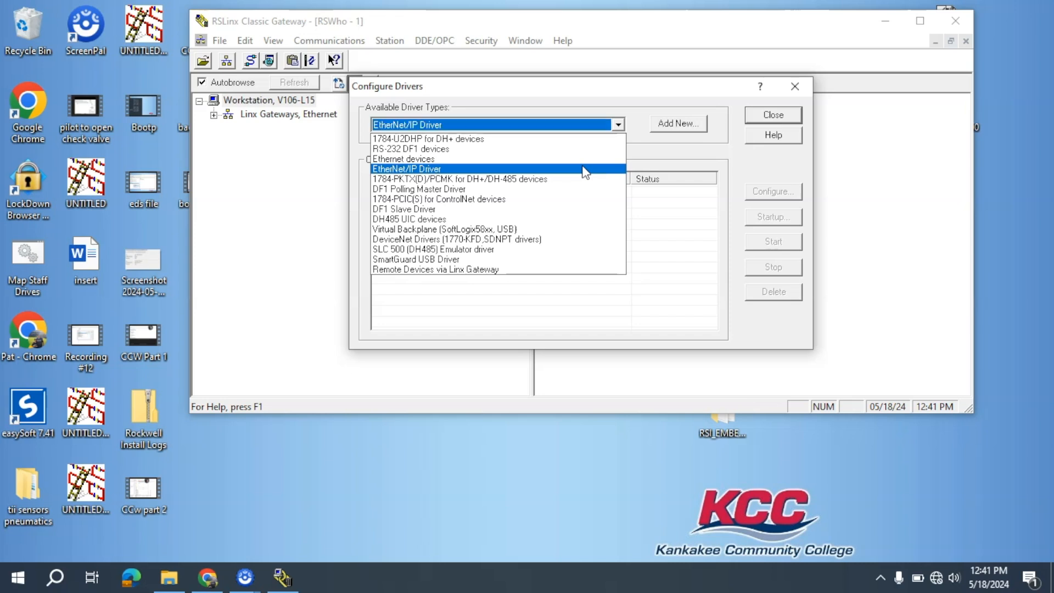
{"action": "left_click", "coordinate": [678, 123]}
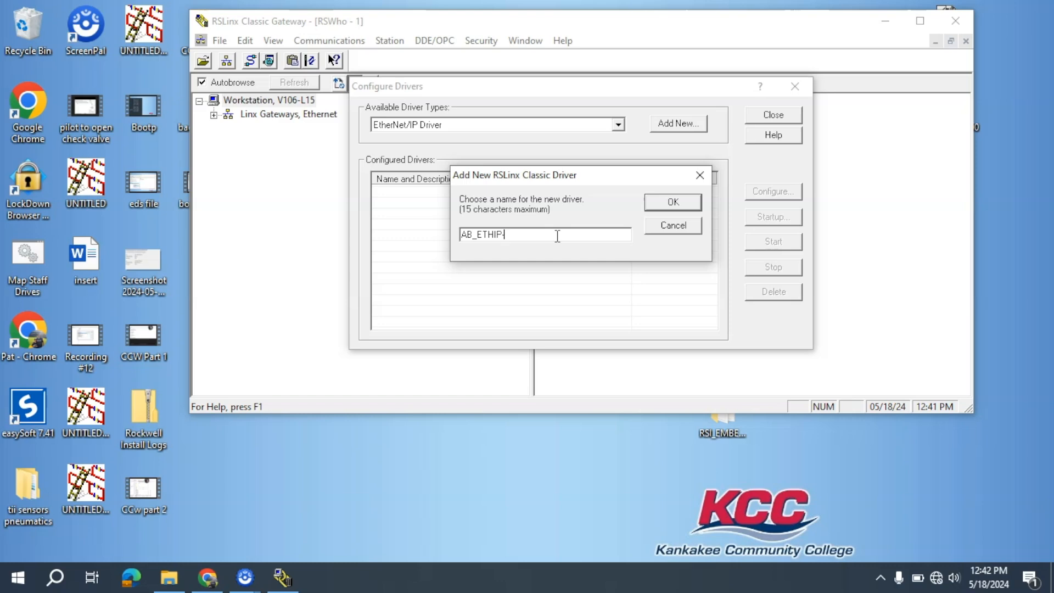
{"action": "type", "text": "k"}
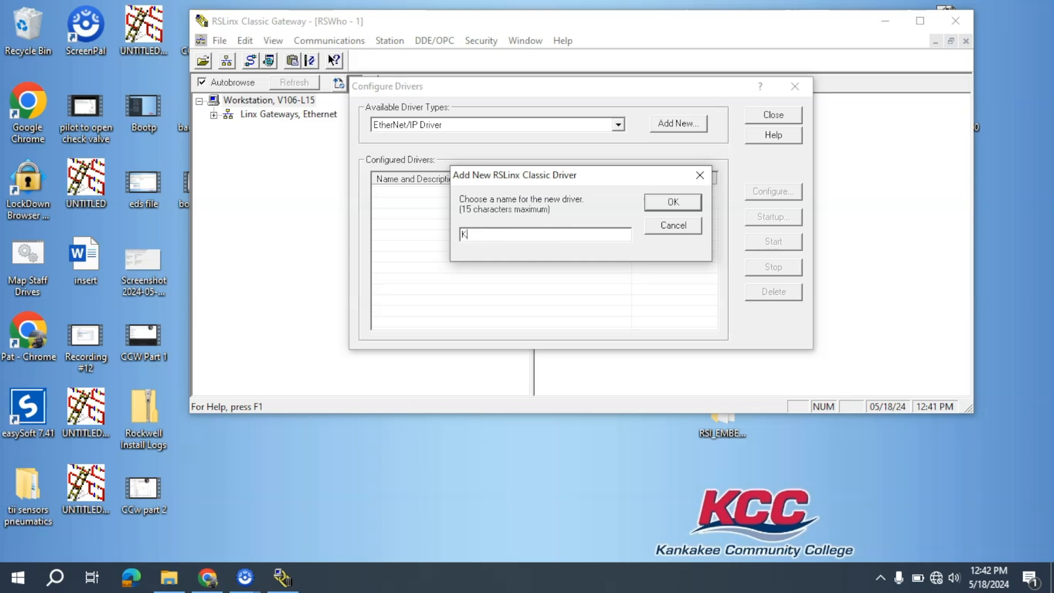
Step: Finish the Klettetech driver on the Intel Ethernet adapter 192.168.1.129 so it shows Running
{"action": "left_click", "coordinate": [671, 202]}
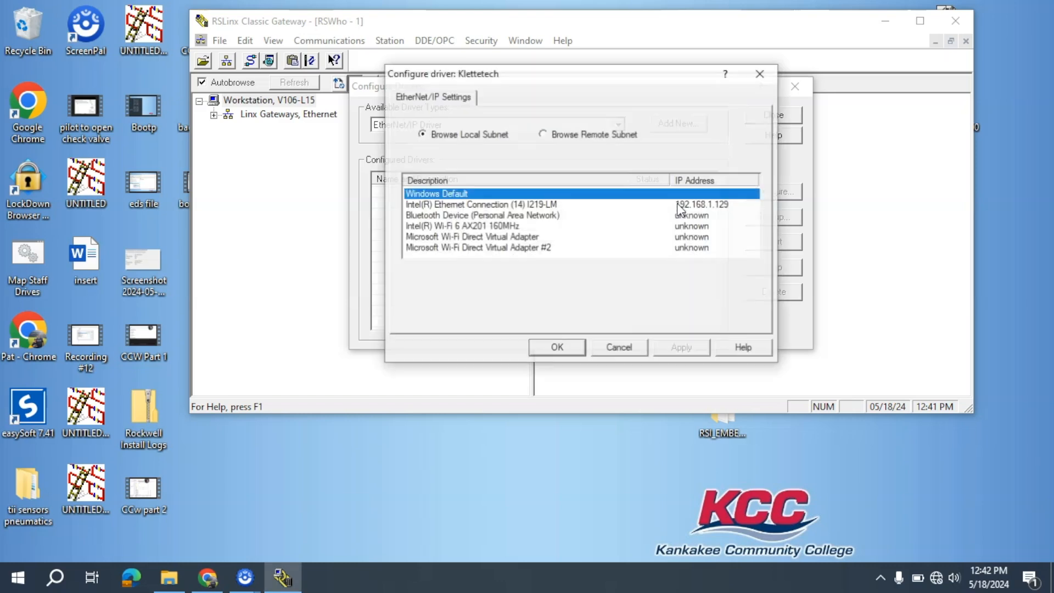
{"action": "left_click", "coordinate": [481, 204]}
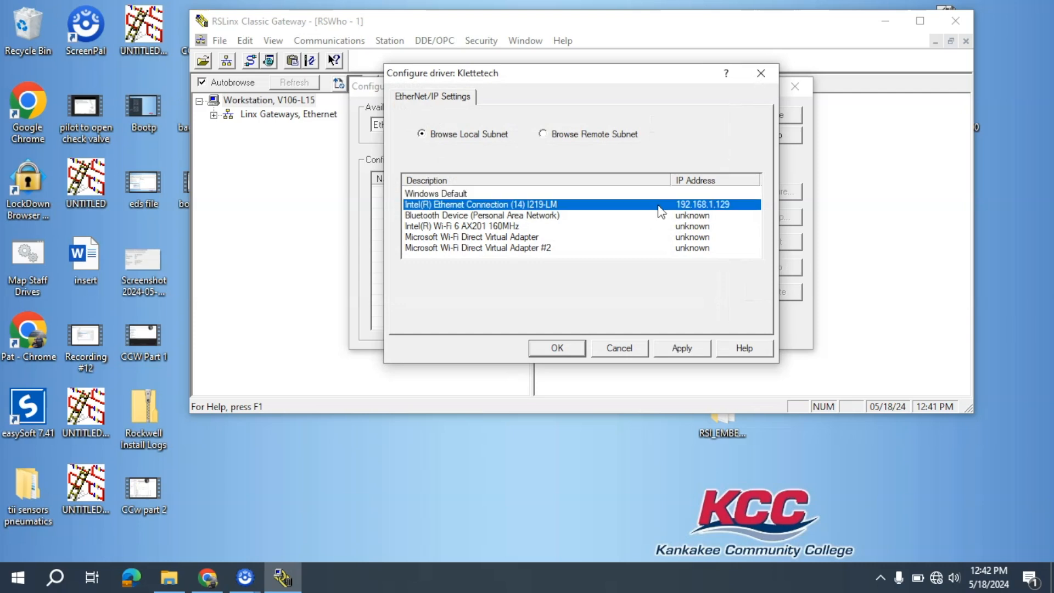
{"action": "mouse_move", "coordinate": [671, 227]}
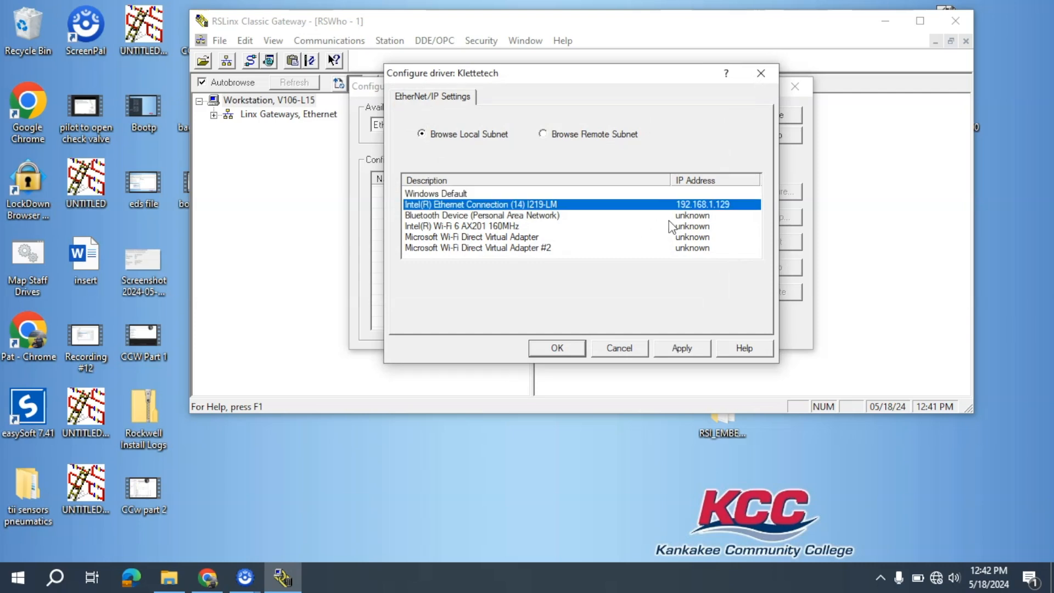
{"action": "mouse_move", "coordinate": [719, 362]}
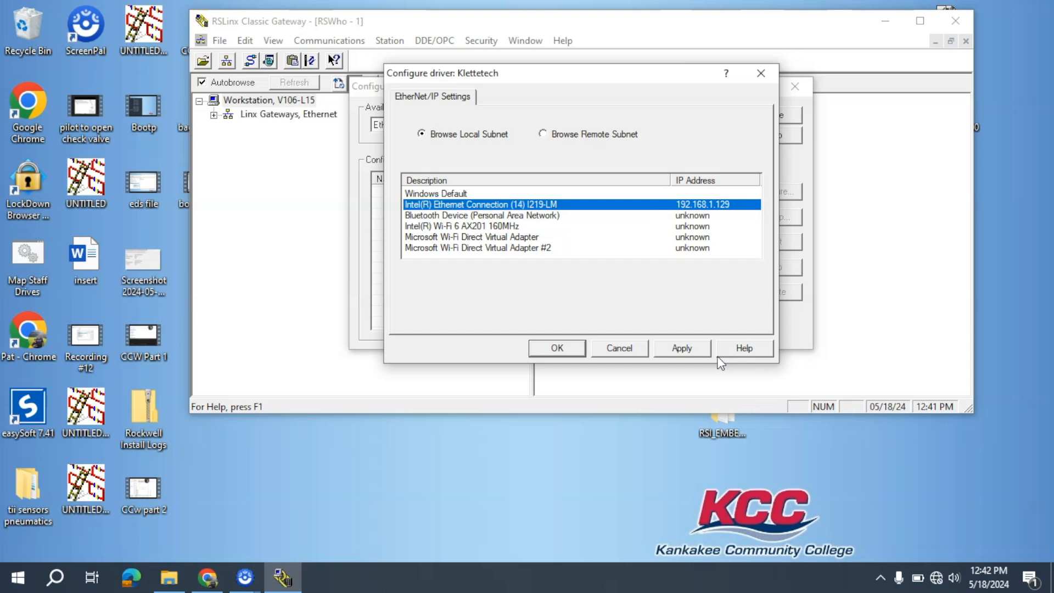
{"action": "left_click", "coordinate": [556, 347]}
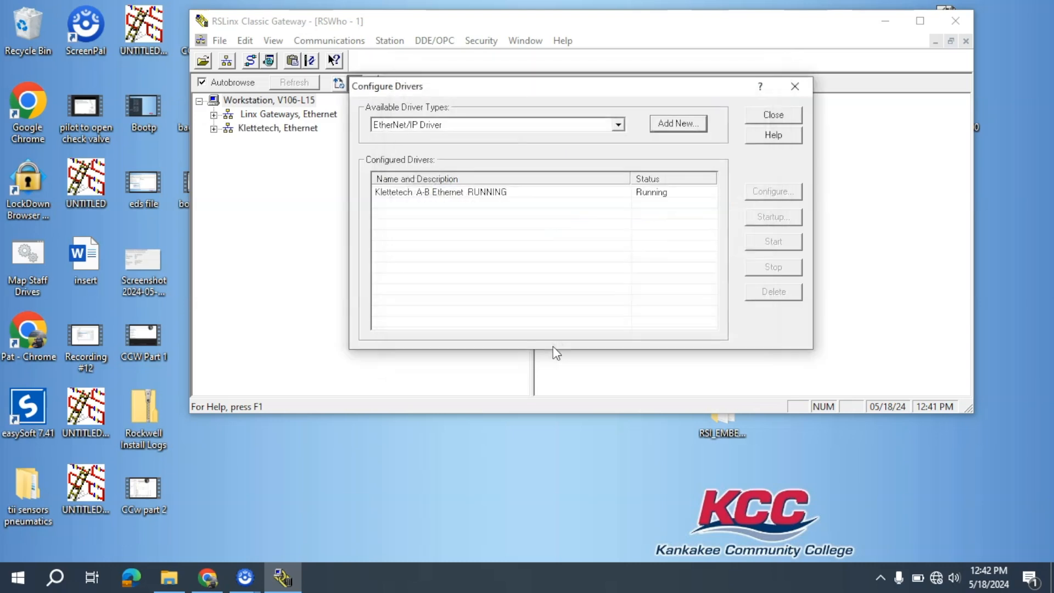
Step: Browse Klettetech, Ethernet in RSWho to find the PowerFlex 525 at 192.168.1.35
{"action": "left_click", "coordinate": [772, 116]}
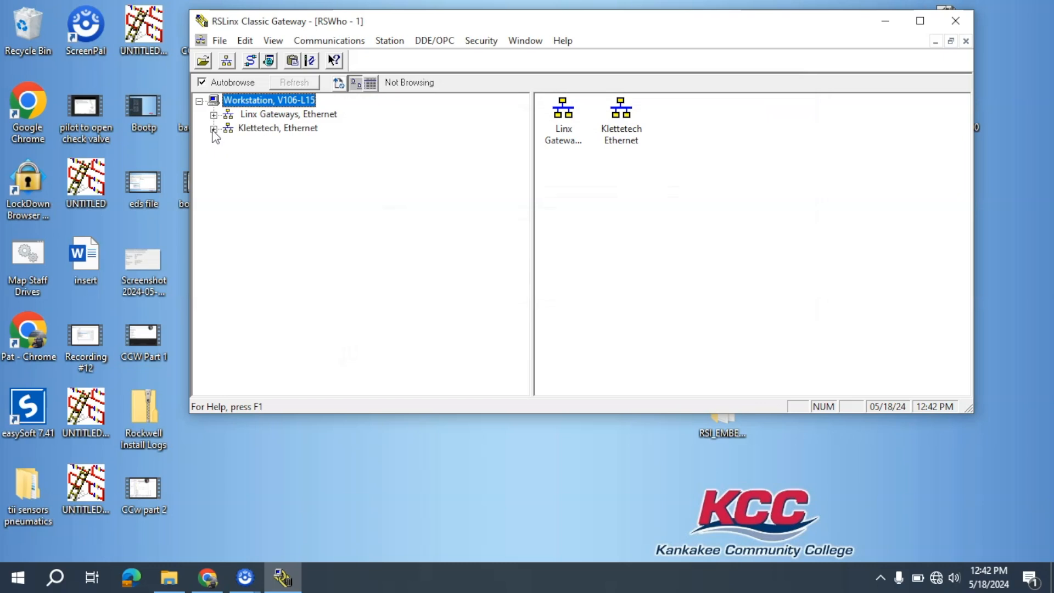
{"action": "left_click", "coordinate": [213, 128]}
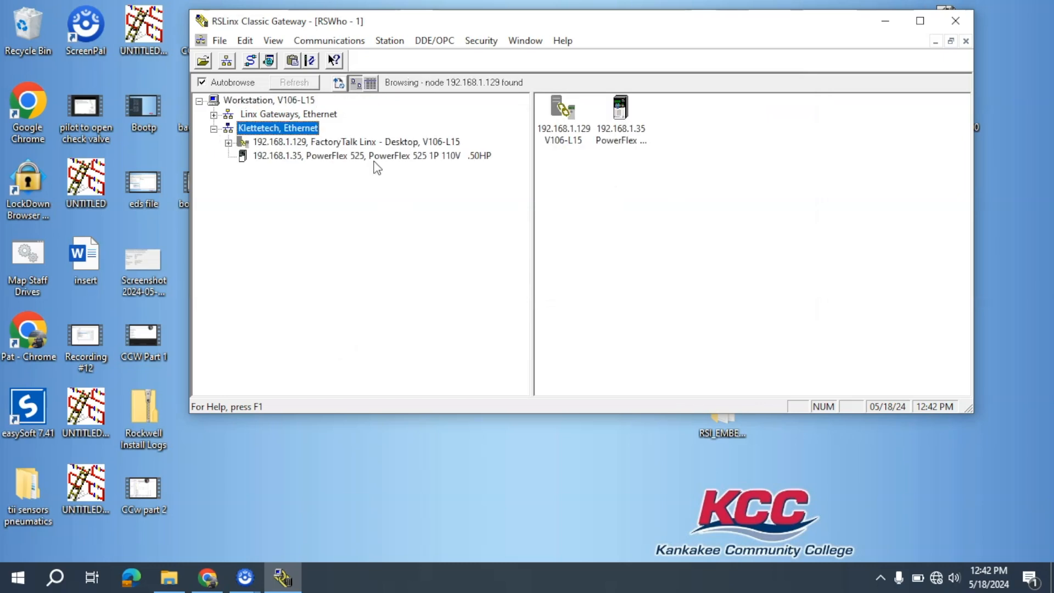